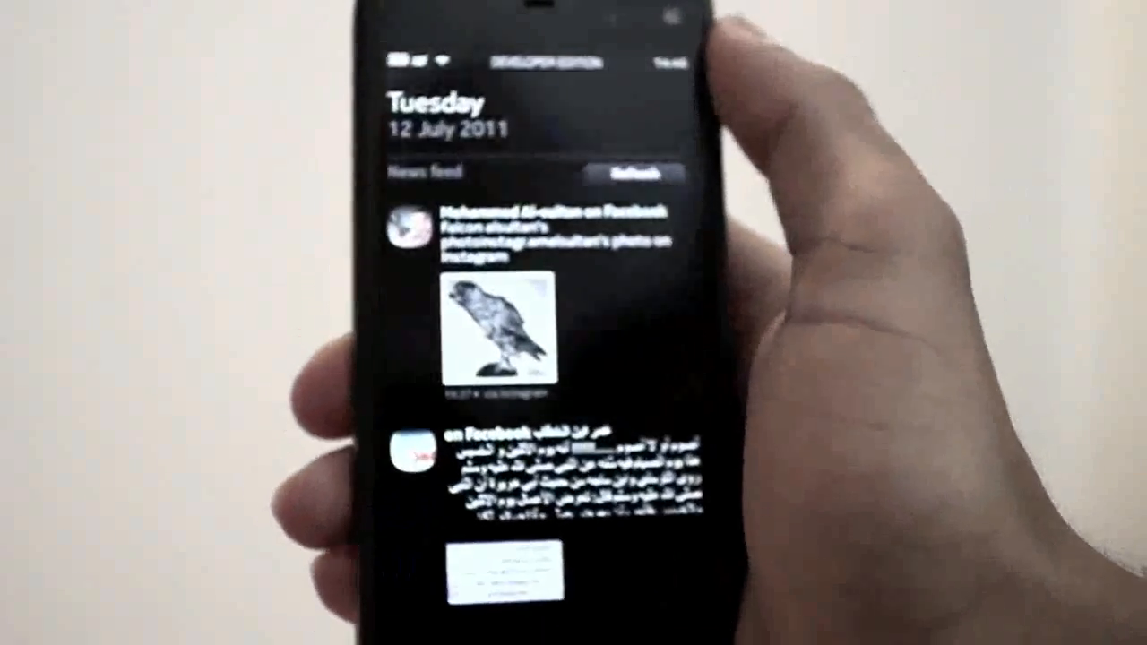
Step: Swipe through Facebook and Twitter posts in the Events feed, then return to the app grid
scroll("down", 3)
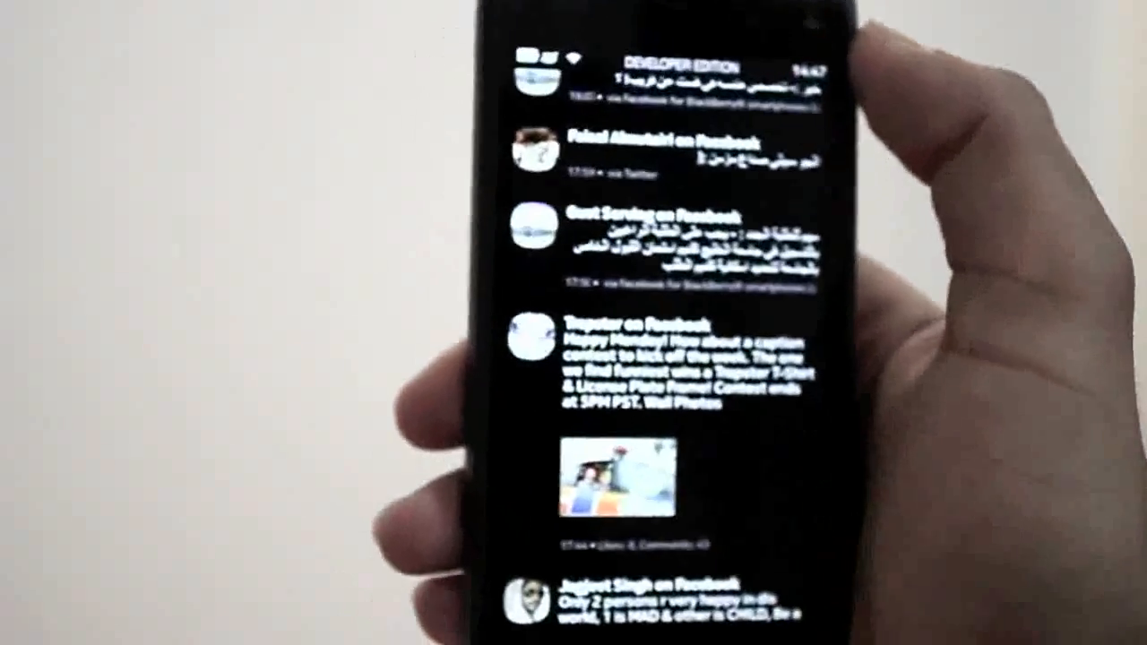
scroll("down", 3)
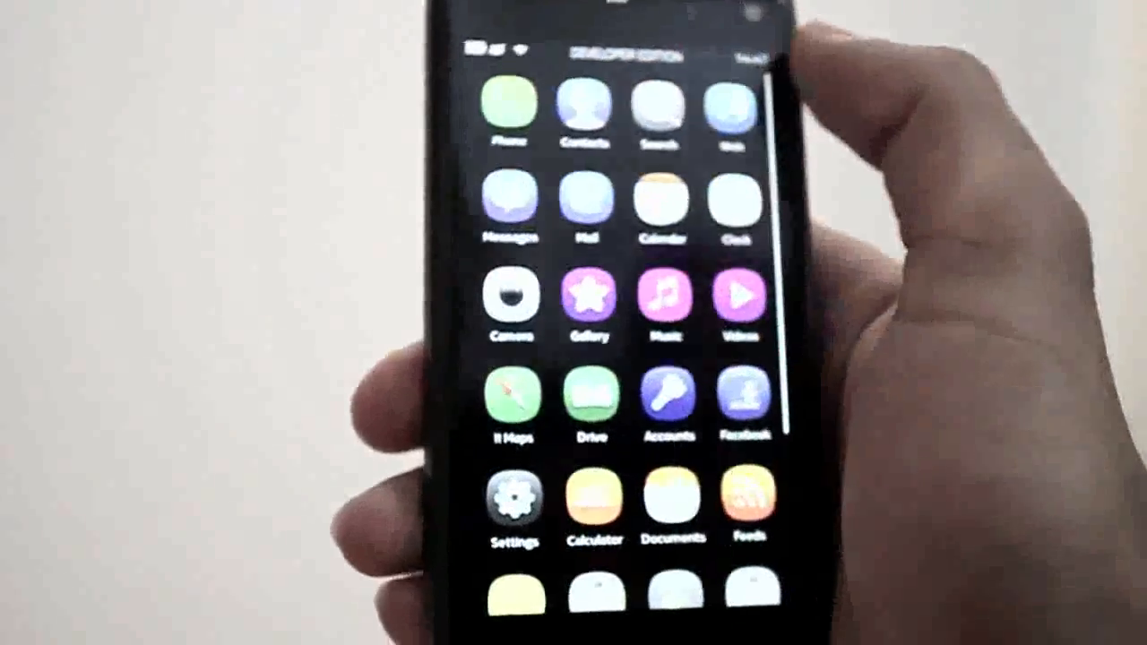
scroll("down", 3)
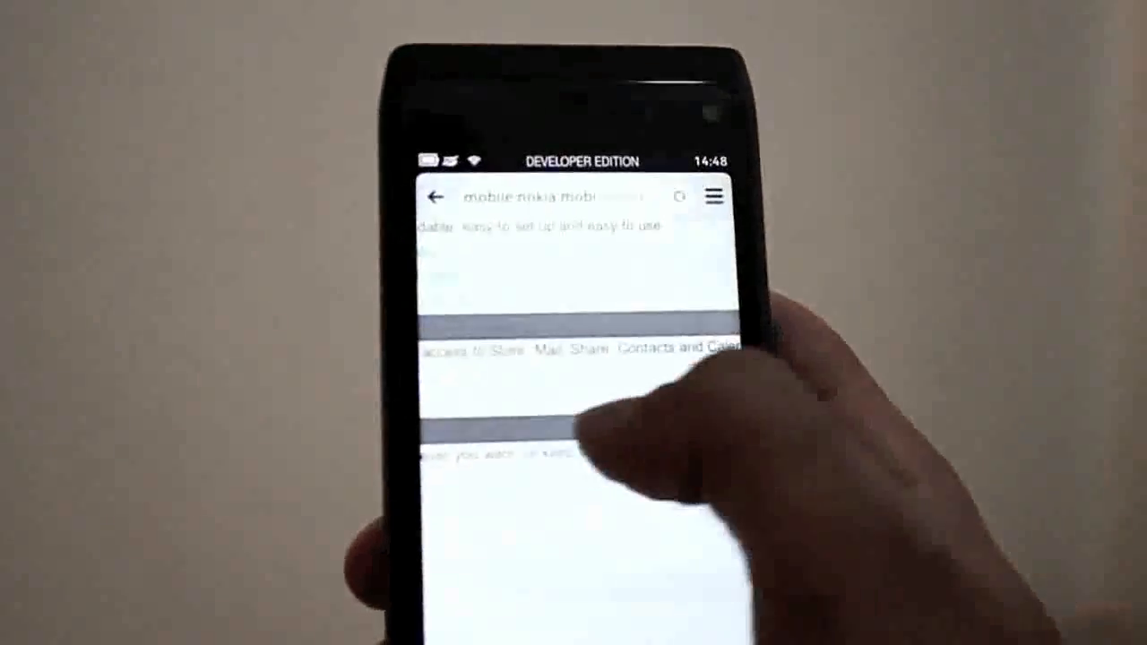
Step: Scroll down the Nokia mobile page before starting a new address search
scroll("down", 3)
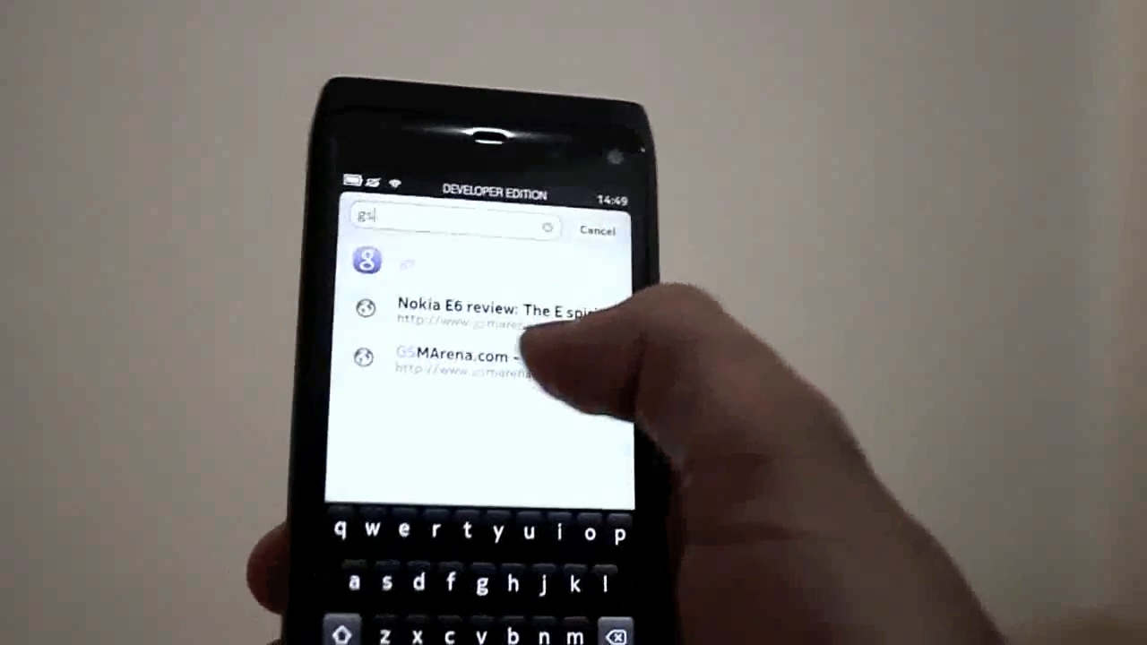
Step: Load GSMArena from the suggestions, then view the saved pages list and pick an entry
left_click(457, 355)
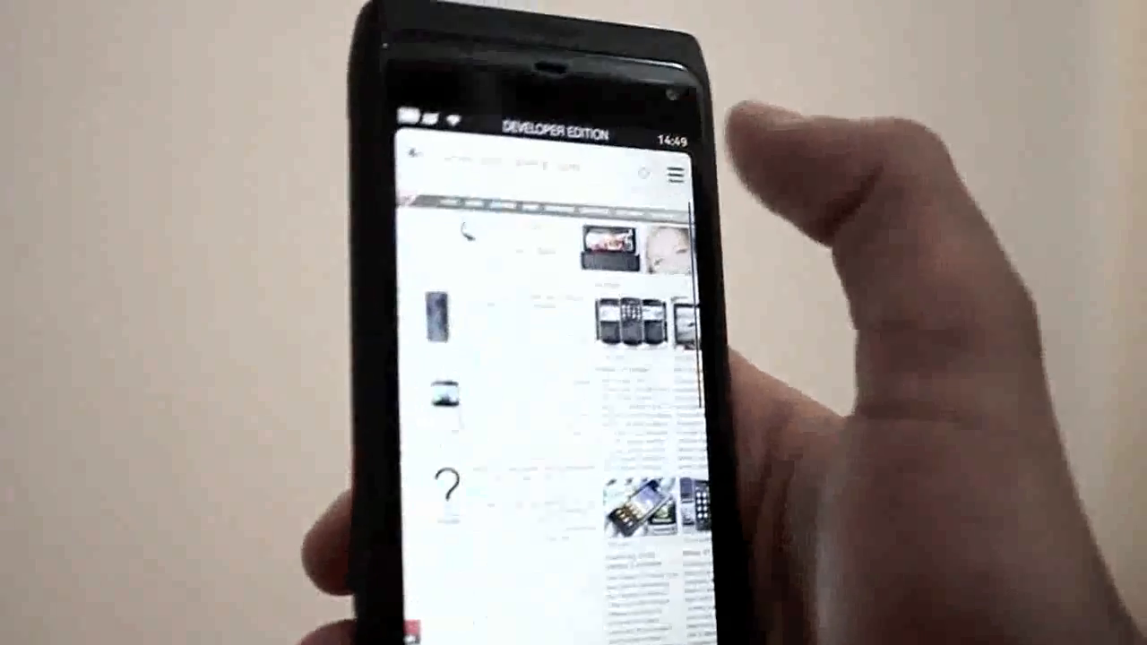
left_click(683, 170)
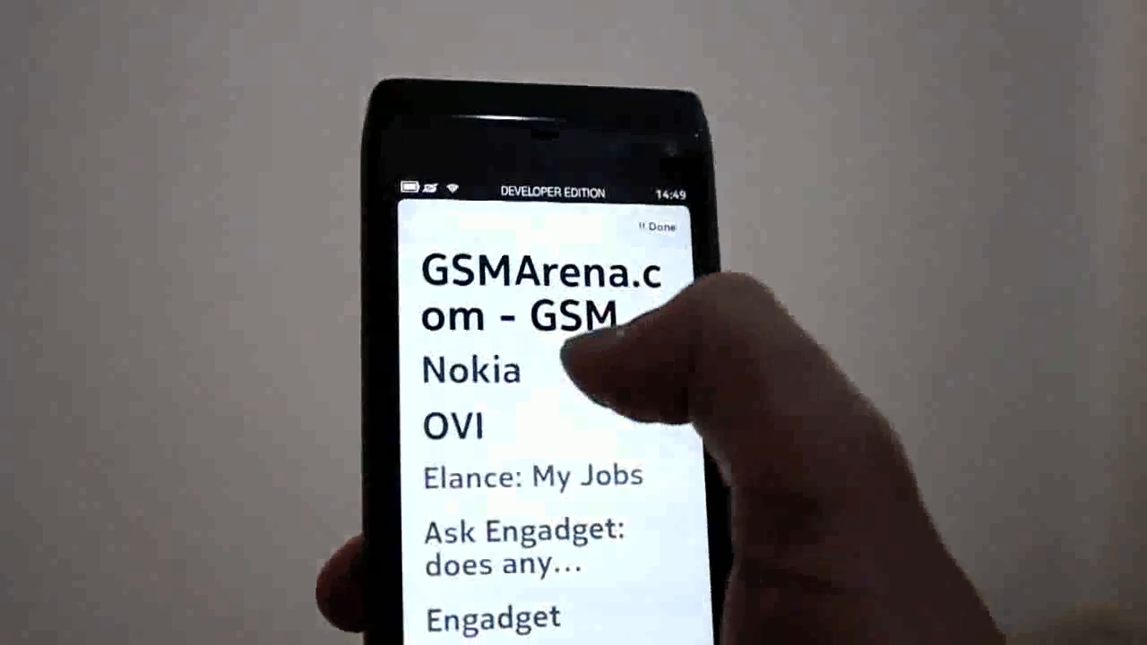
left_click(452, 427)
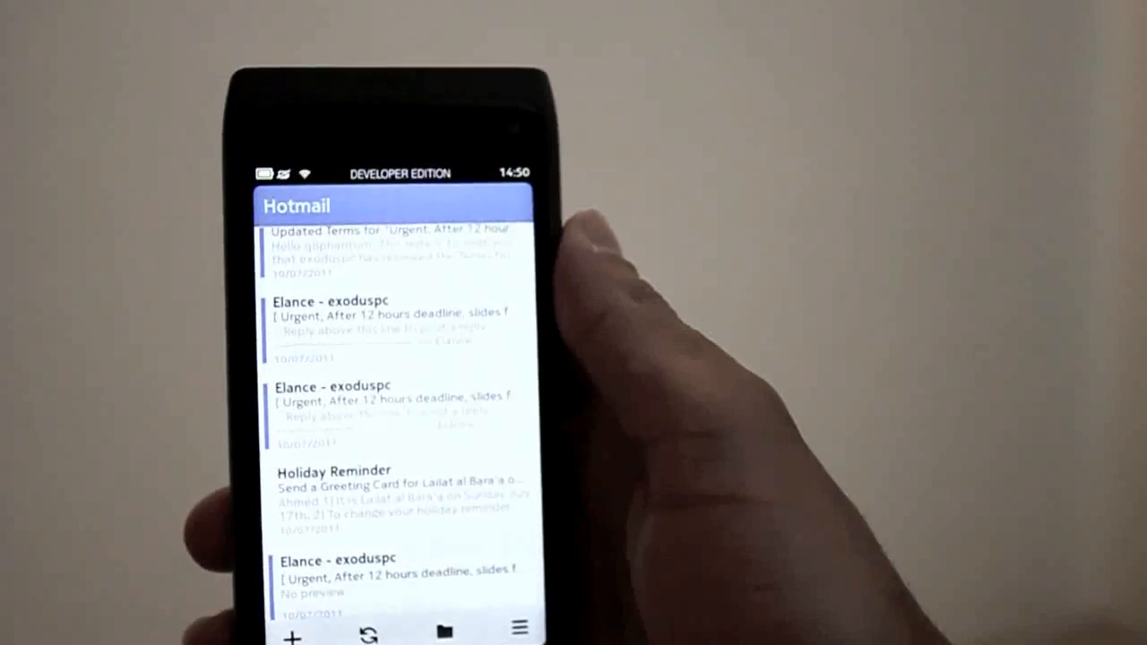
Step: Leave the May 2011 calendar view and return to the applications grid
left_click(358, 470)
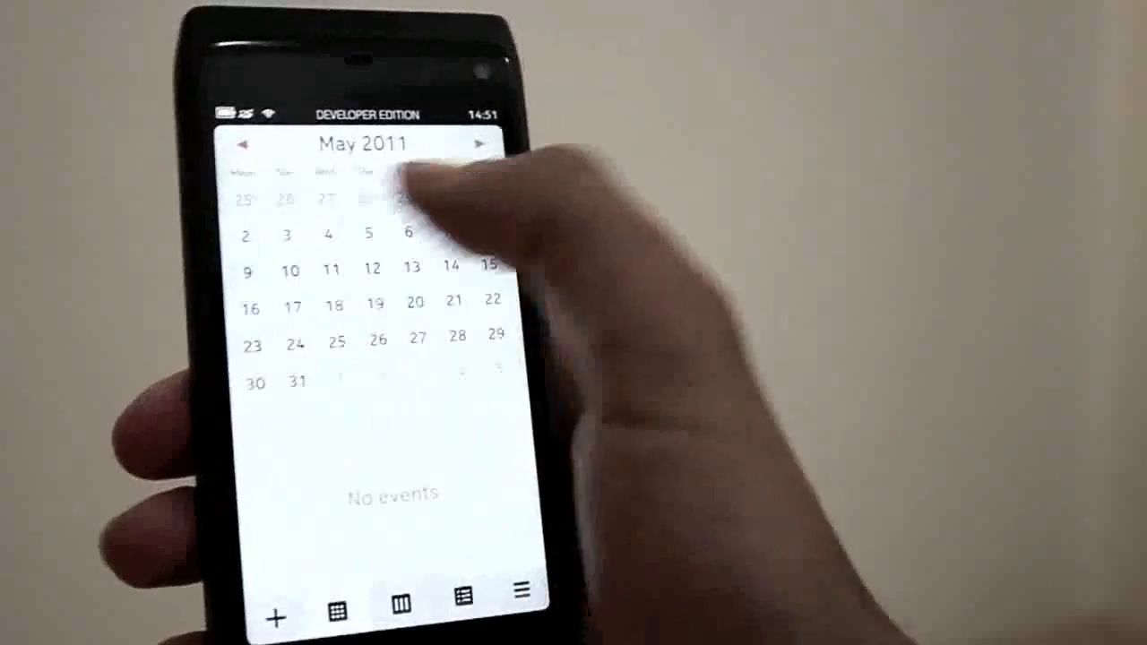
left_click(481, 143)
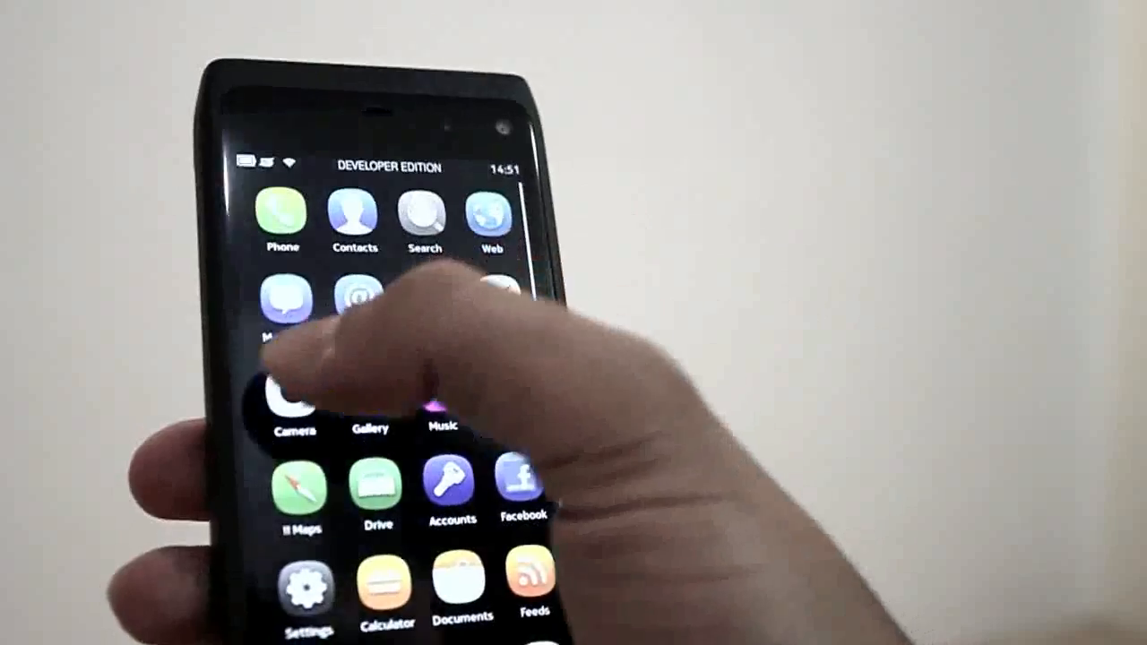
Step: Launch the Camera app from the grid to reach its image capture settings
left_click(290, 403)
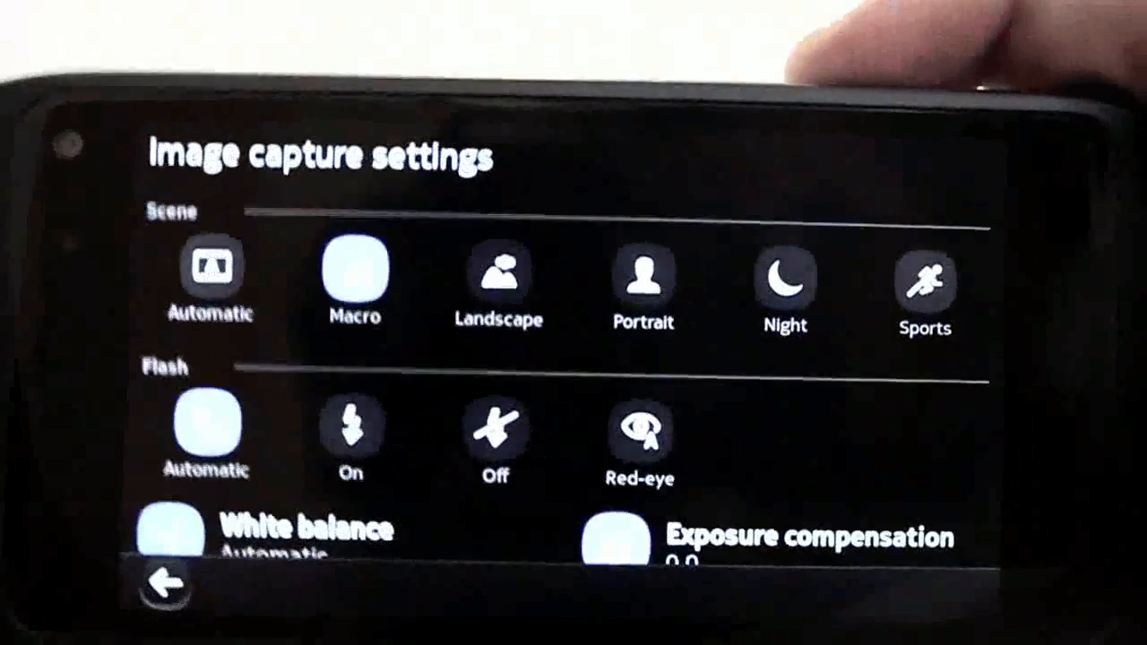
scroll("down", 3)
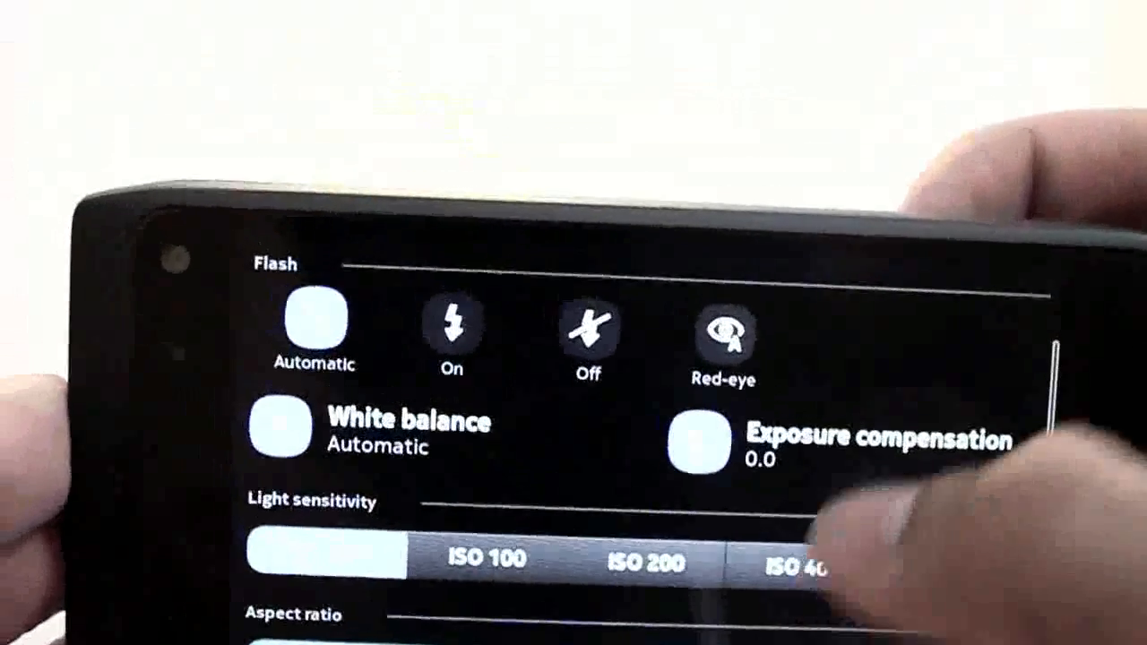
scroll("down", 3)
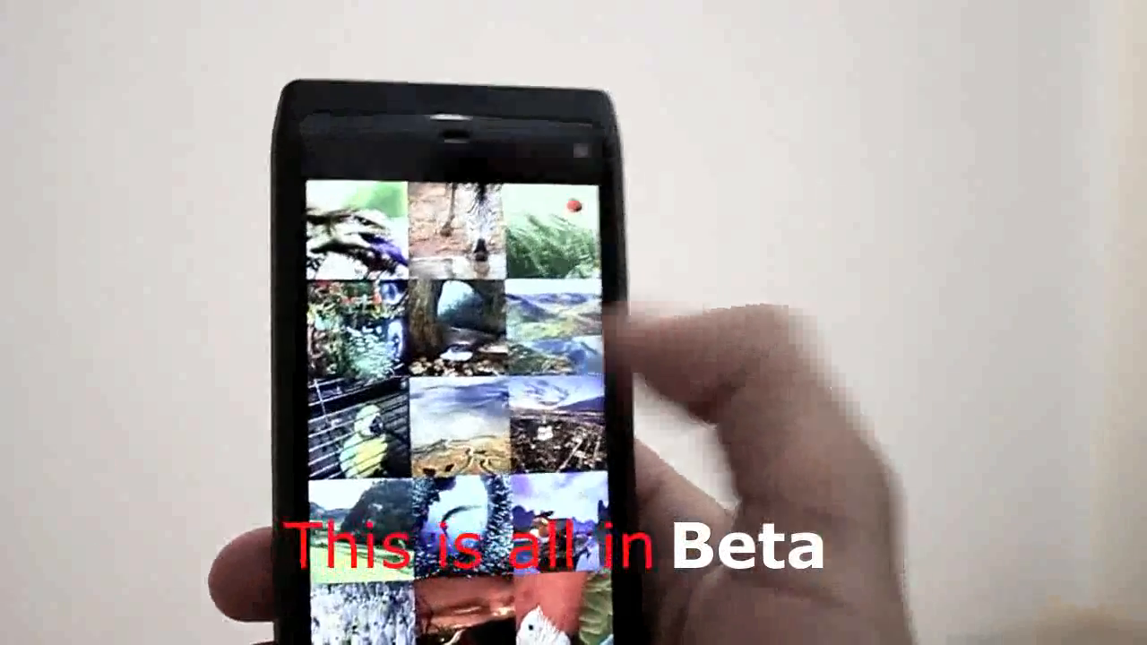
Step: Scroll through the Gallery's photo thumbnail grid
scroll("down", 3)
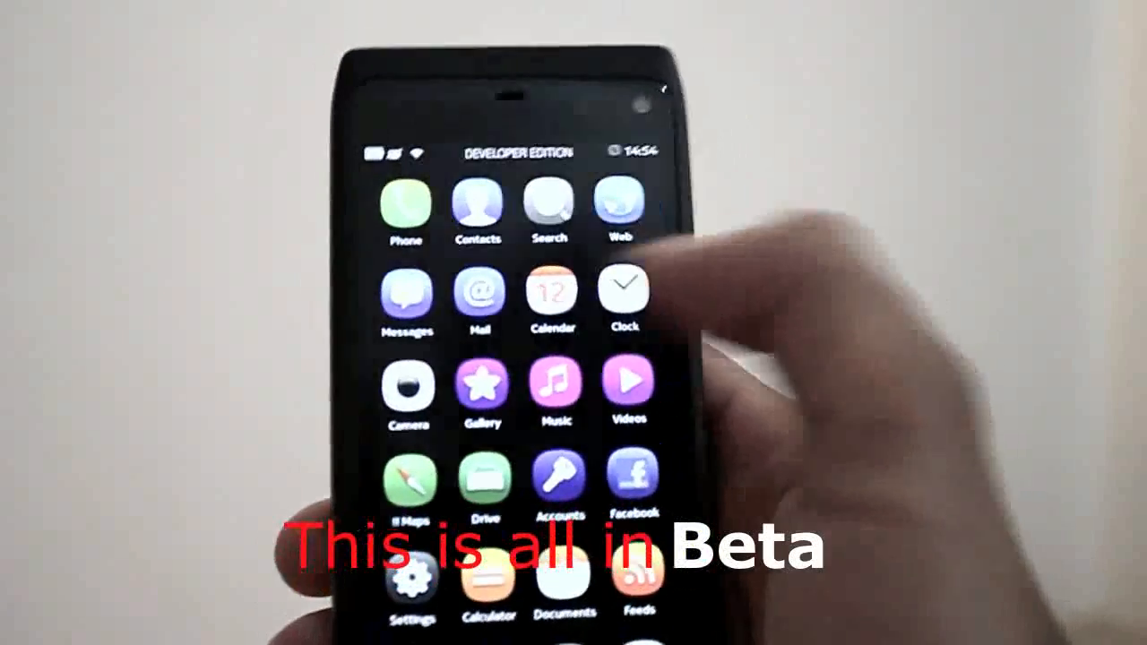
Step: Scroll the app grid toward the Components demo with PageStack, Labels, Buttons and Sliders
scroll("down", 3)
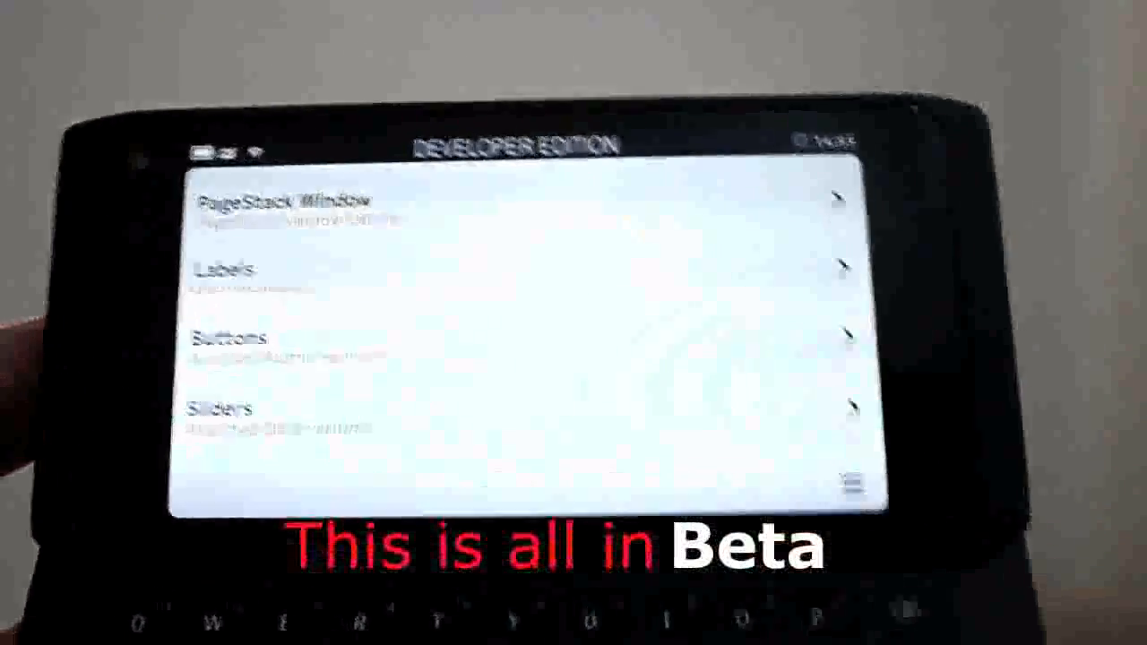
Step: Browse the component demos list, then exit back to the portrait applications grid
scroll("down", 3)
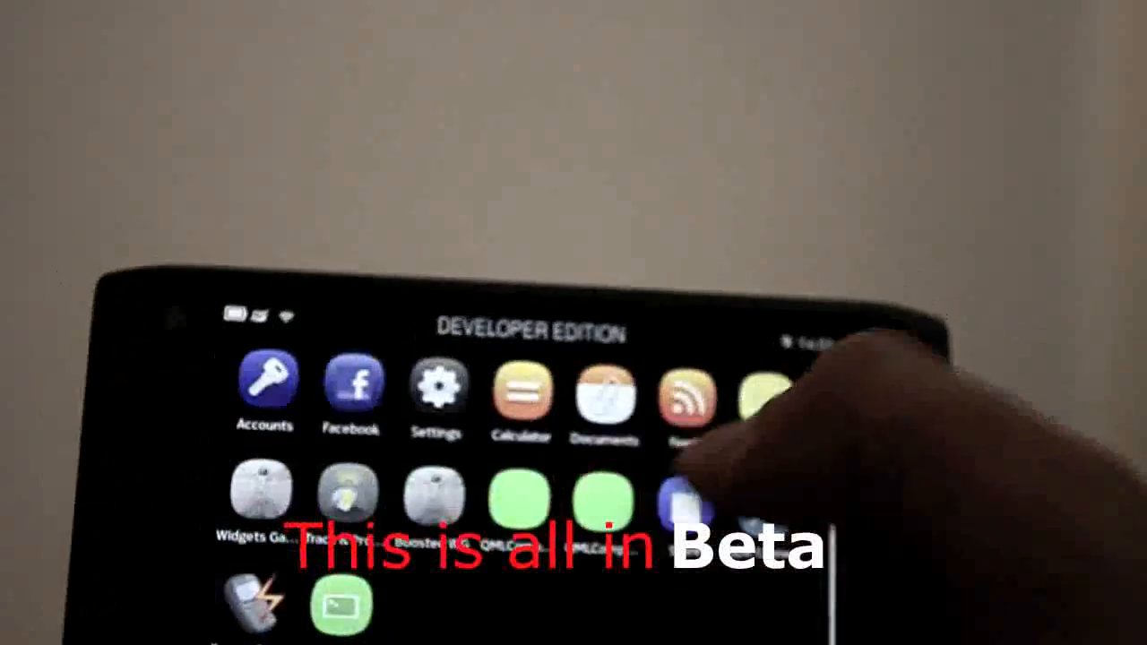
left_click(681, 499)
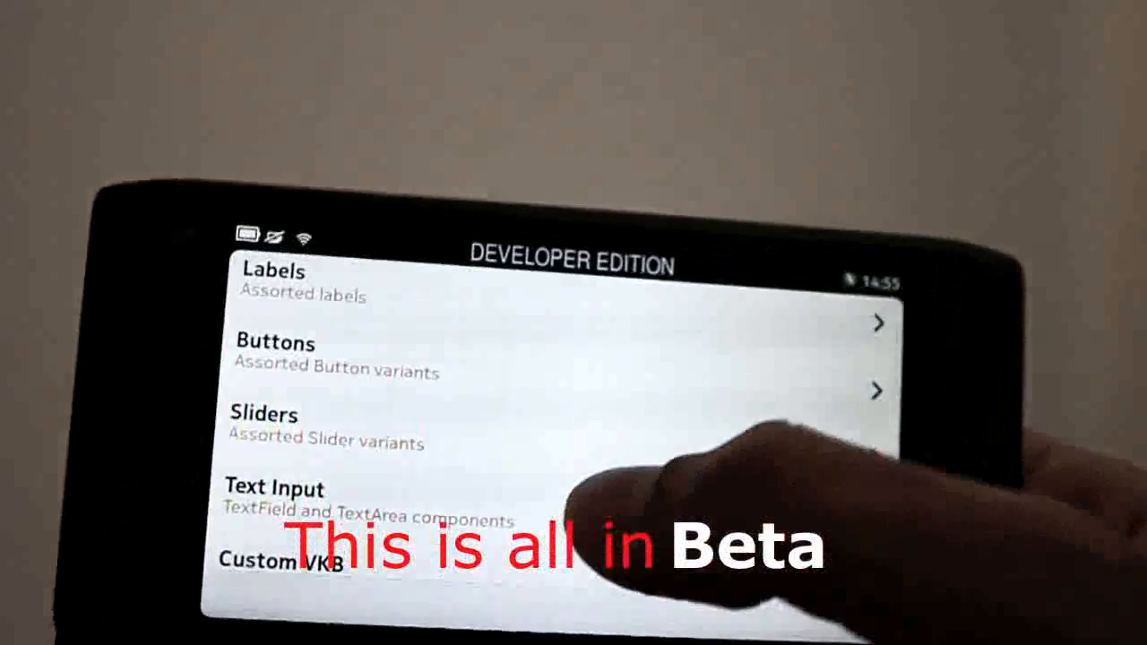
left_click(276, 489)
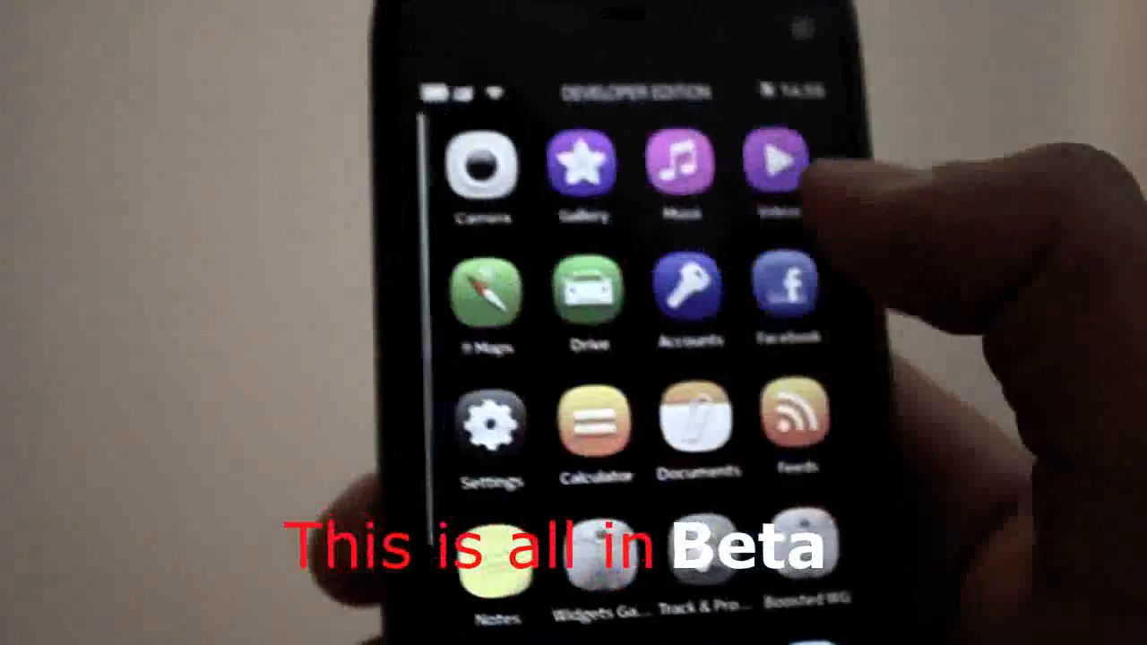
Step: Scroll the launcher down toward the Settings icon
scroll("down", 3)
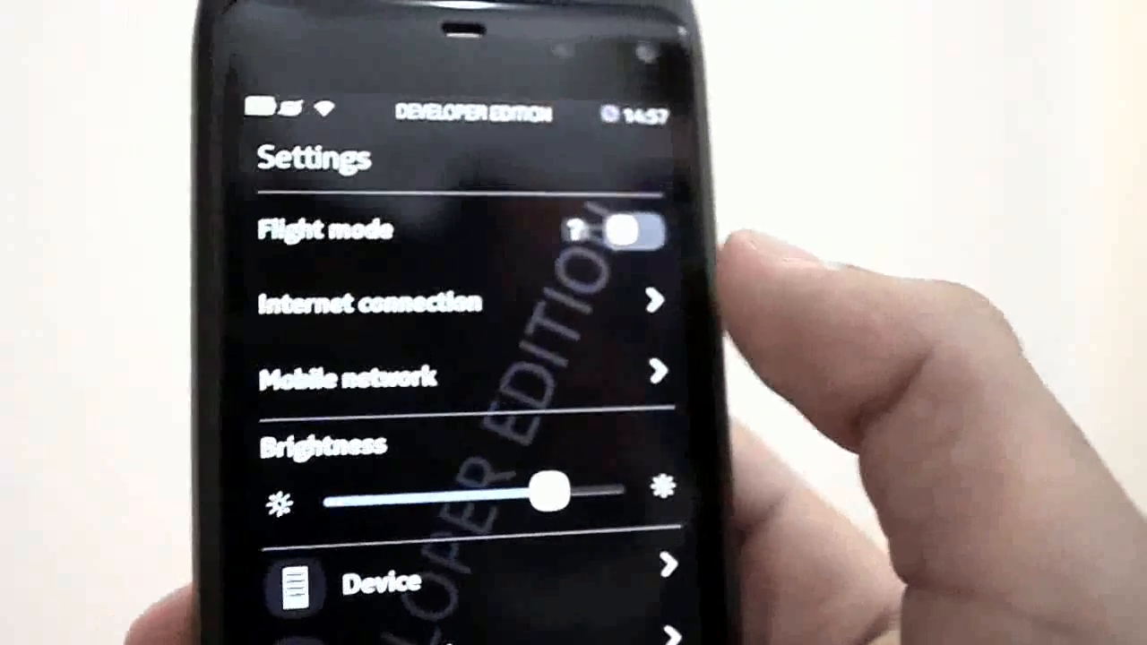
scroll("down", 3)
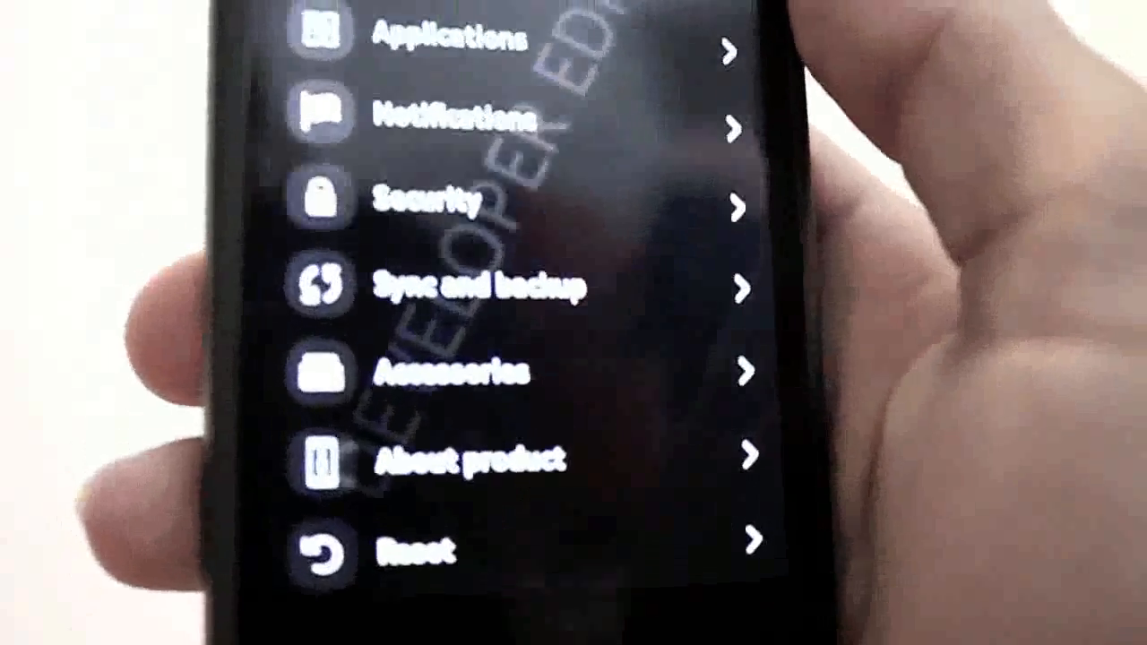
scroll("down", 3)
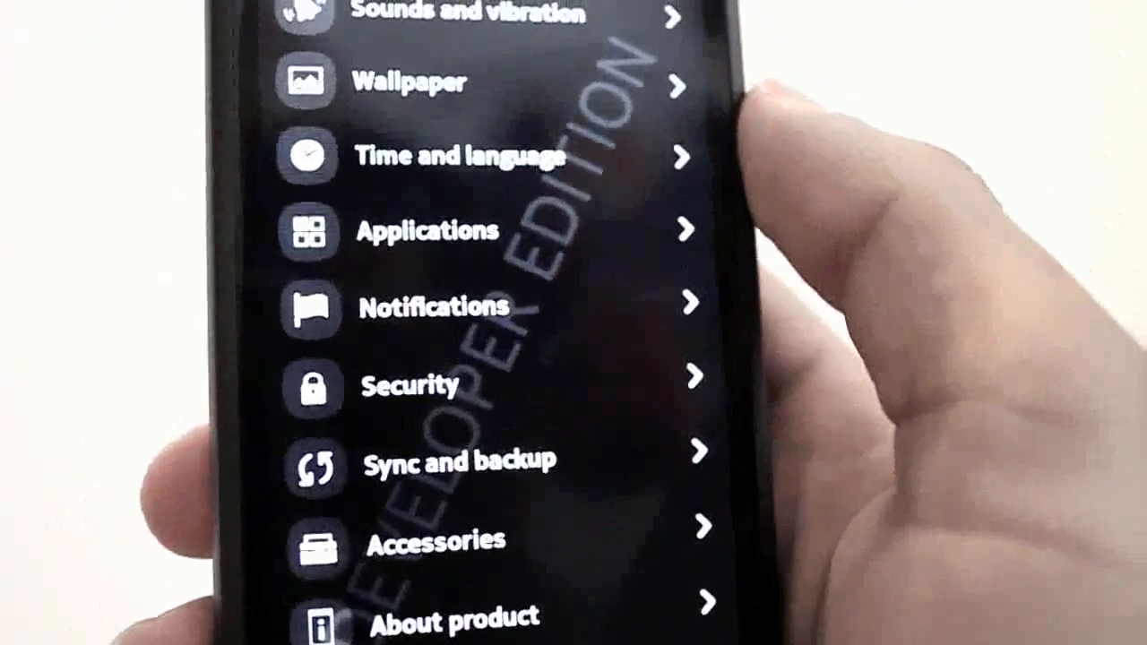
scroll("down", 3)
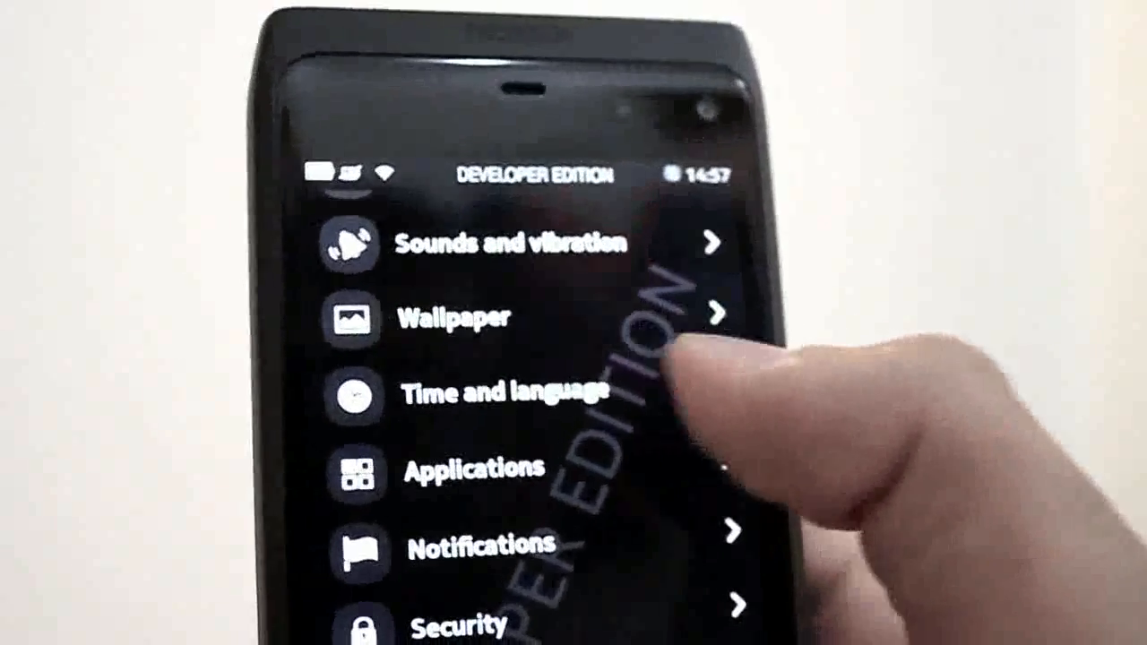
left_click(475, 470)
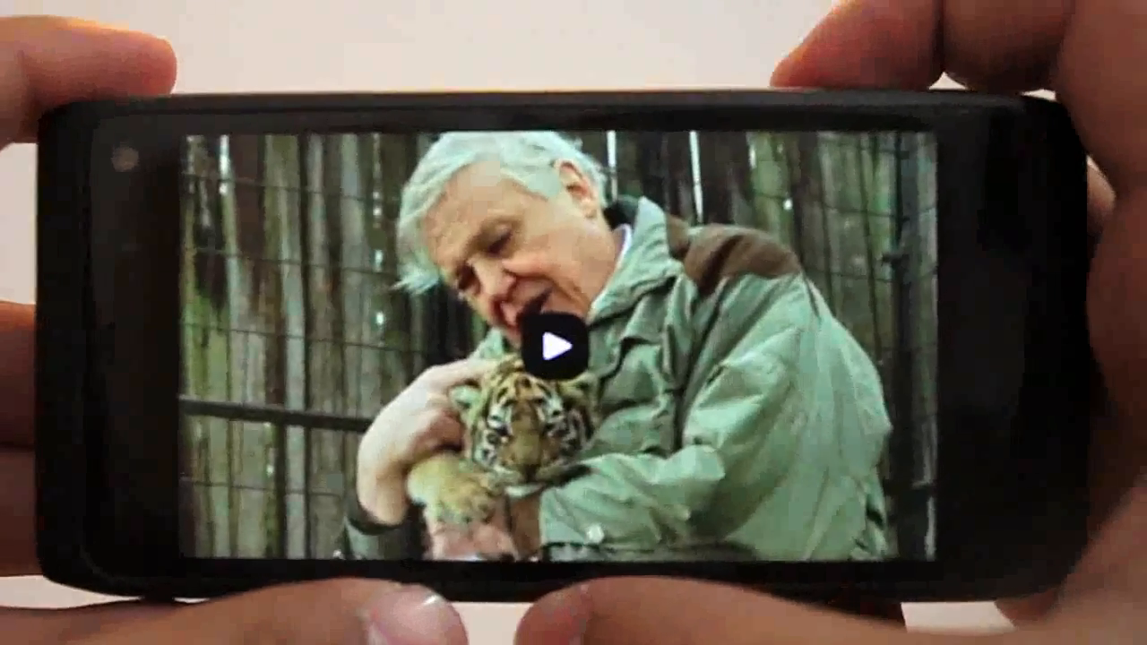
Step: Resume full-screen playback of the tiger cub video in landscape
left_click(556, 344)
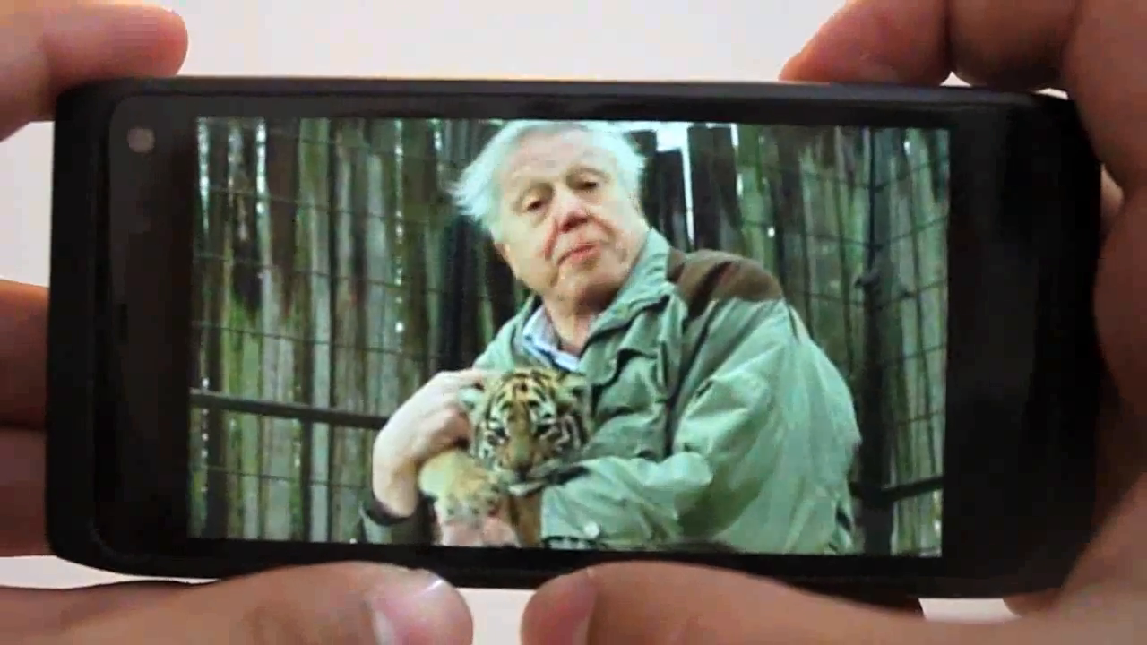